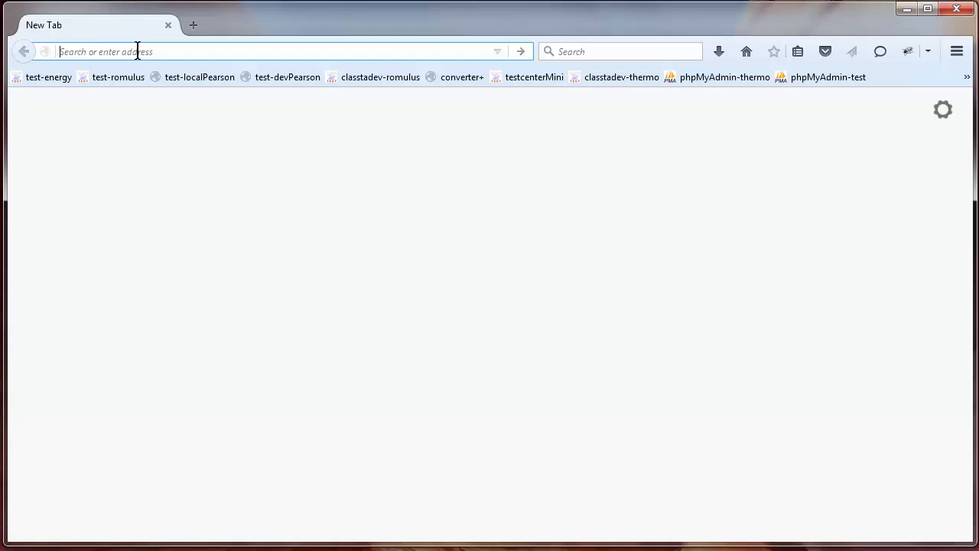
type("classta.net")
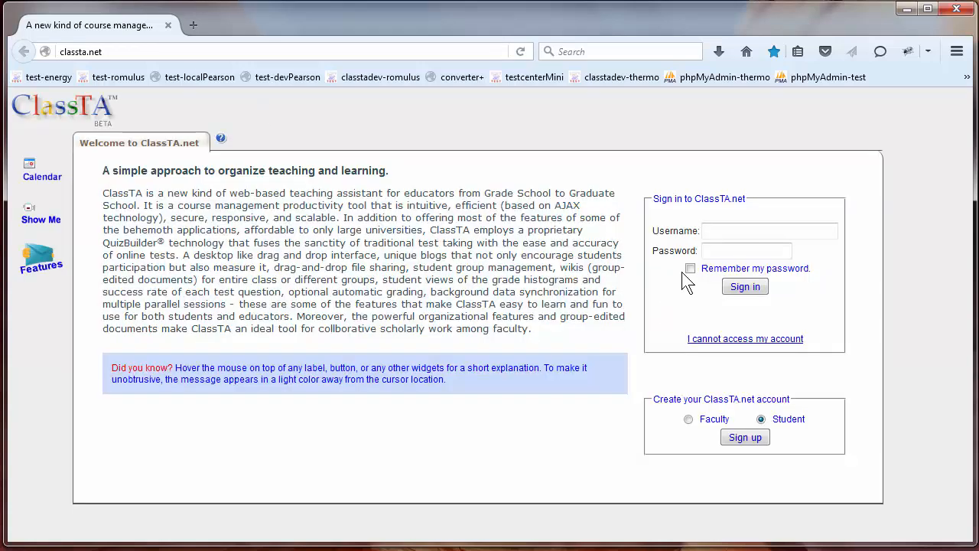
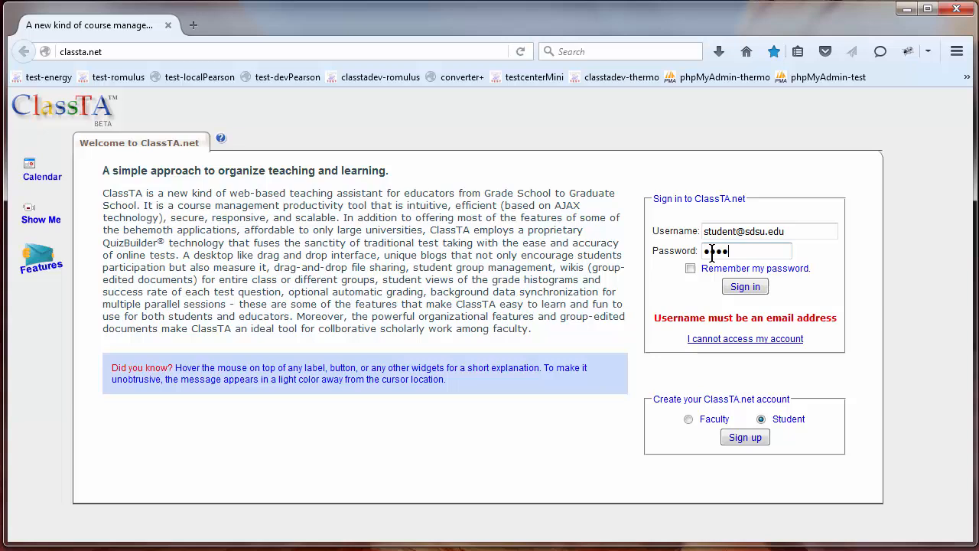
left_click(744, 286)
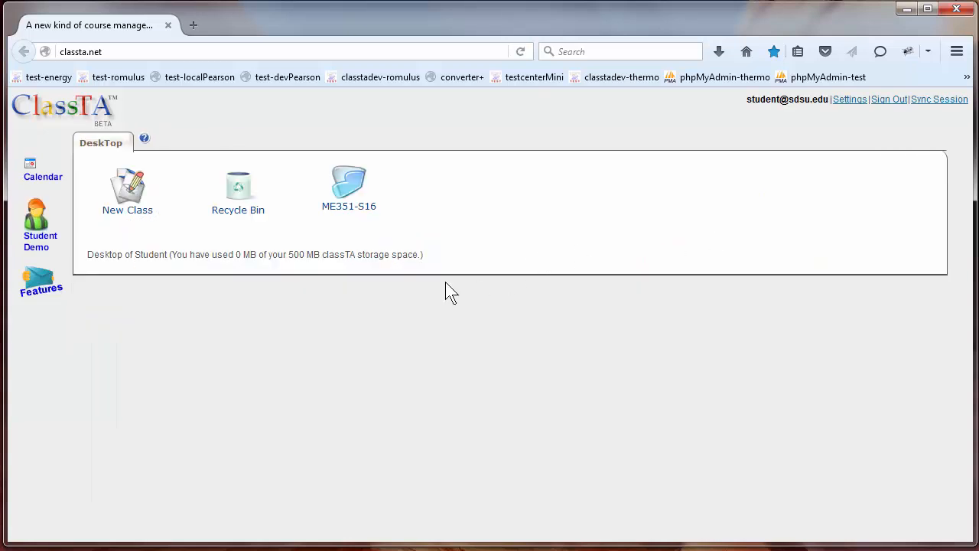
- Open the ME351-S16 class, view Quiz Instructions in Shared Files, then close them
double_click(349, 183)
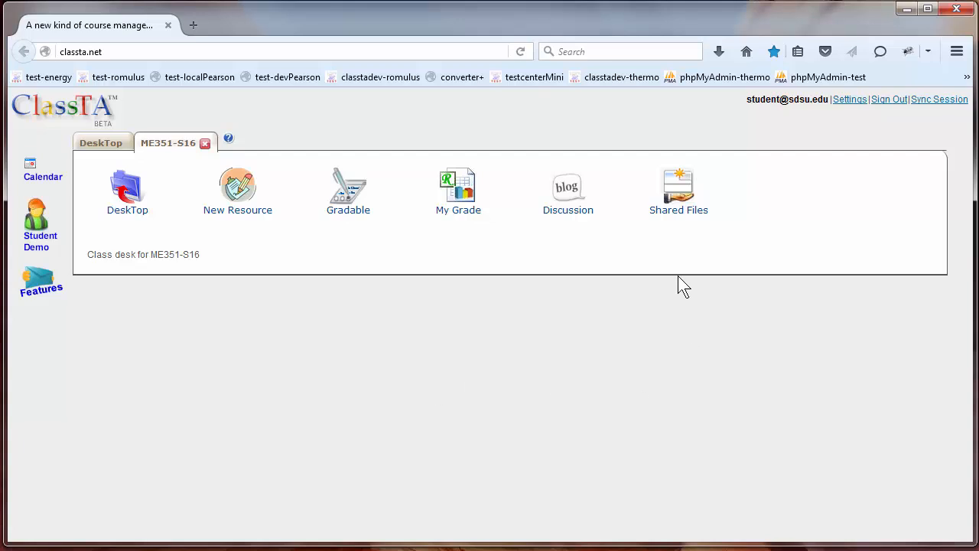
left_click(678, 191)
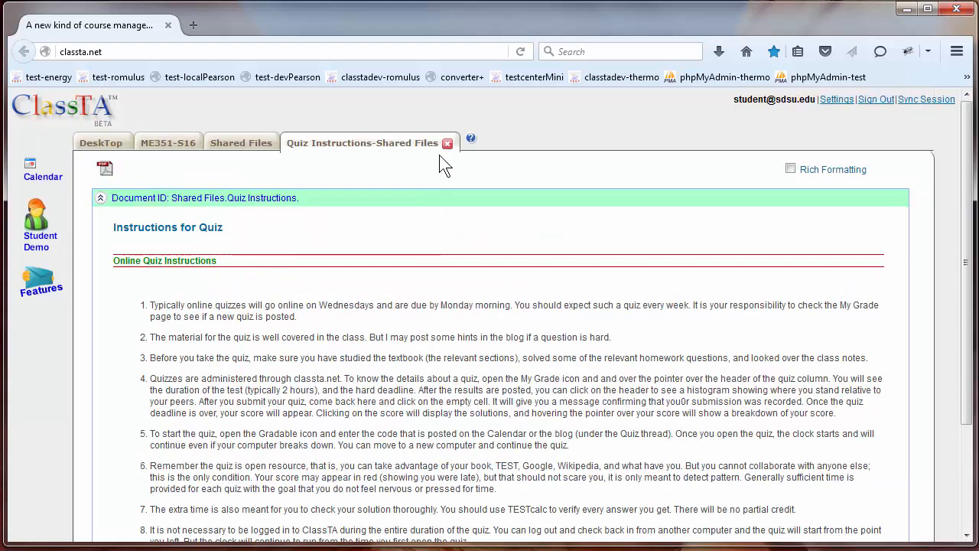
left_click(447, 143)
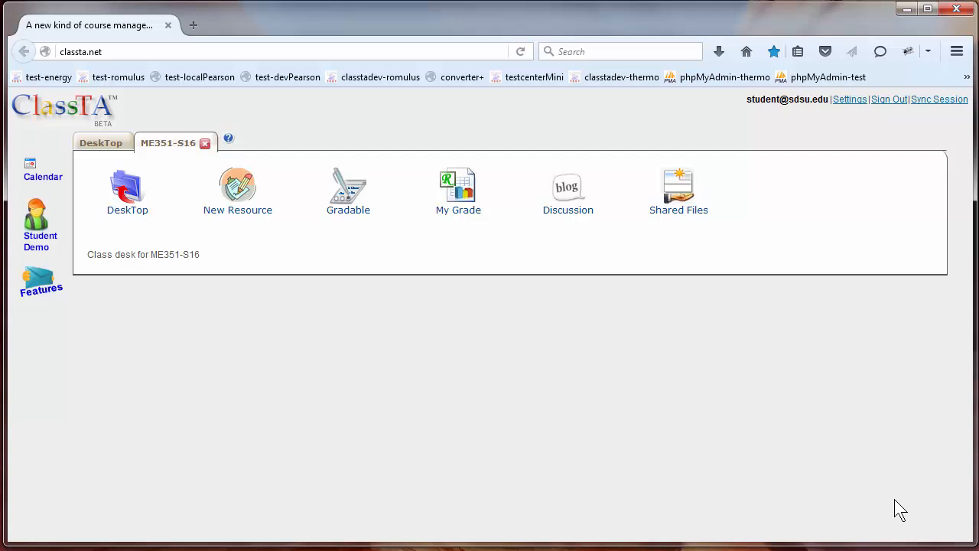
mouse_move(509, 312)
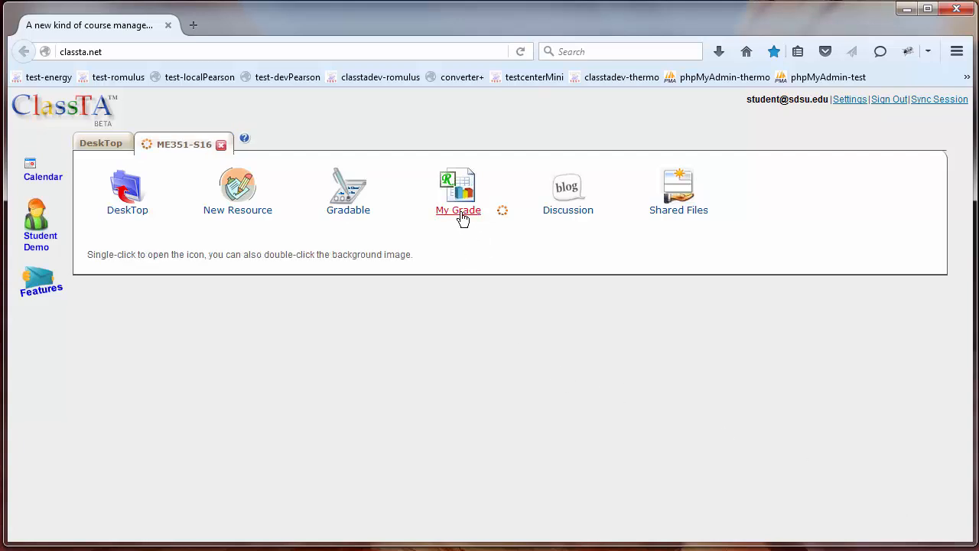
left_click(458, 191)
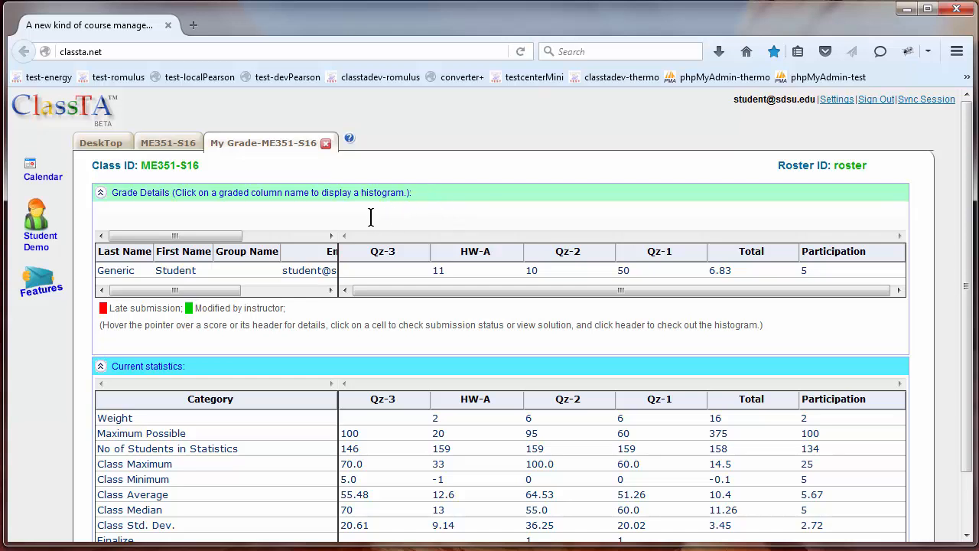
mouse_move(382, 251)
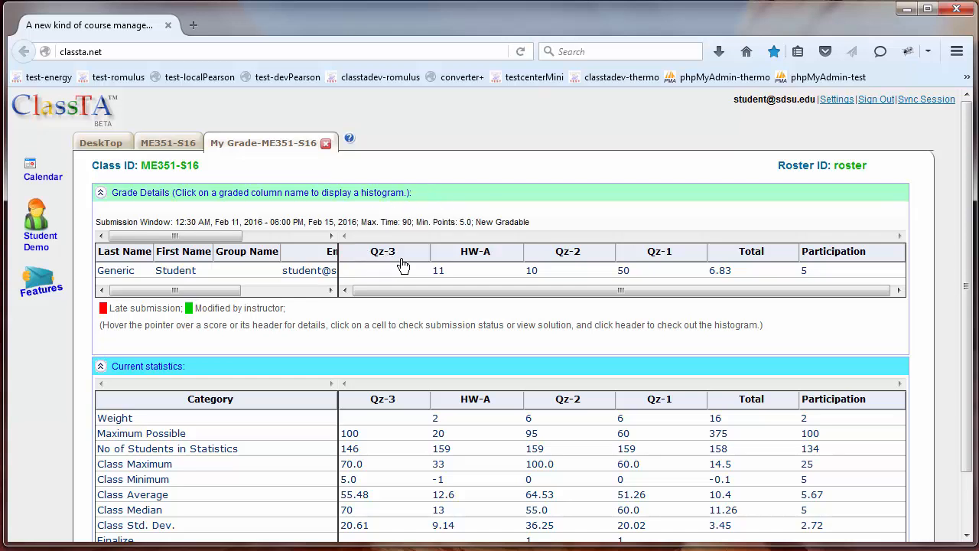
mouse_move(387, 255)
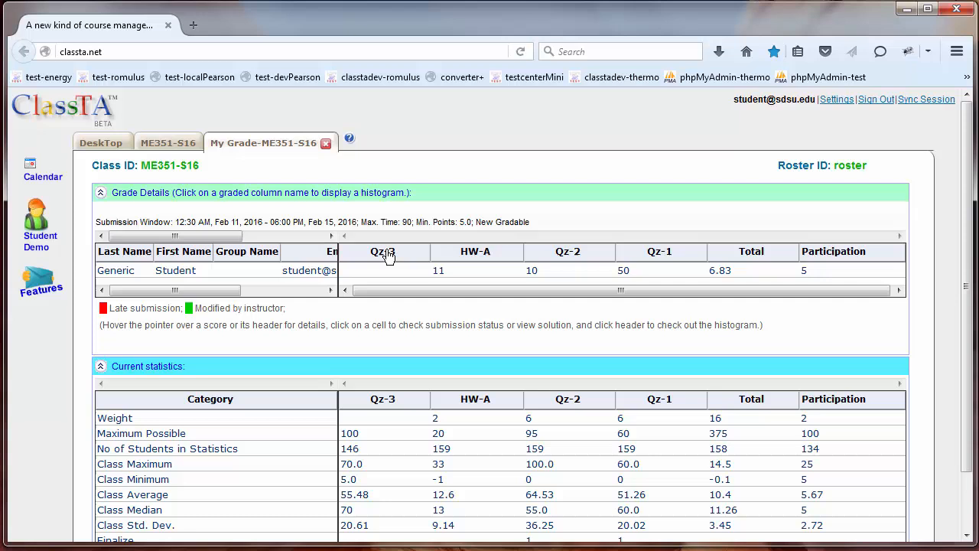
left_click(382, 251)
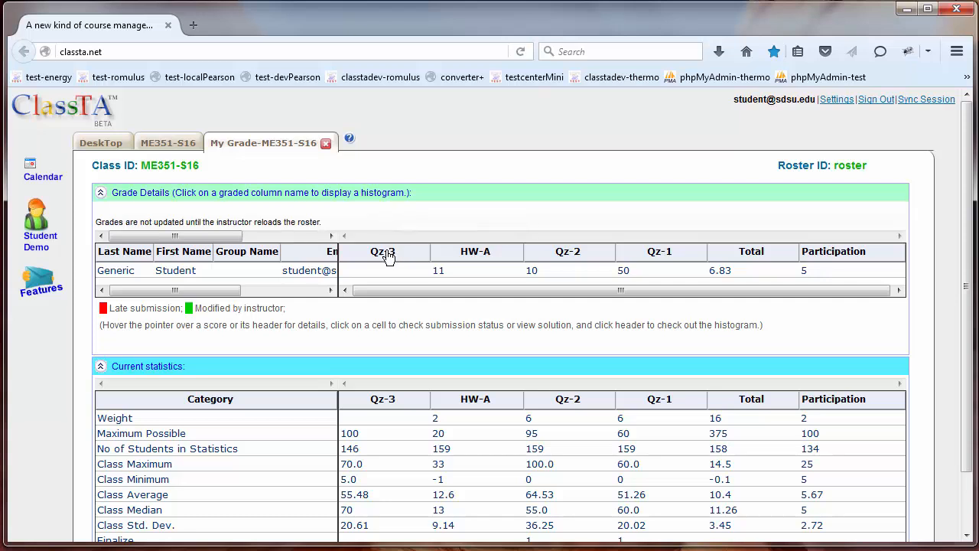
mouse_move(382, 251)
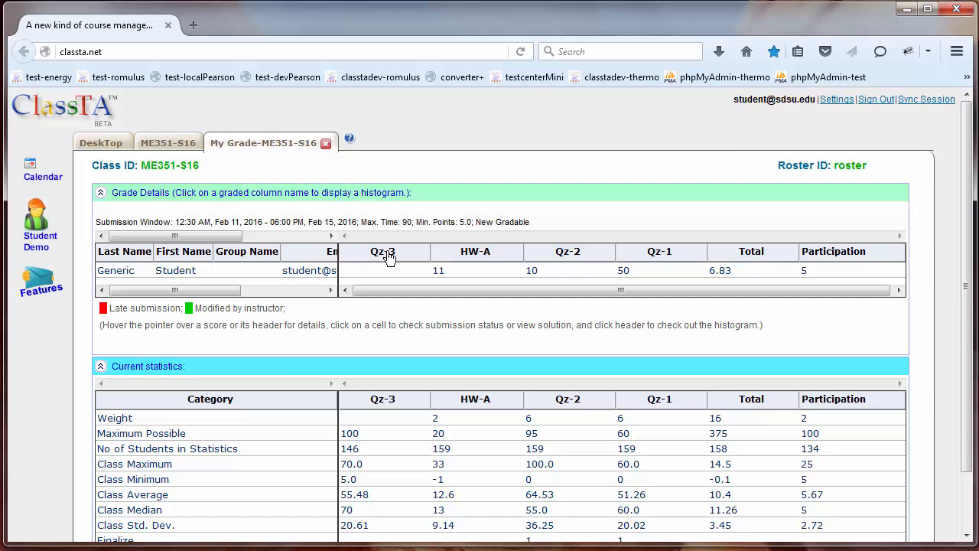
left_click(382, 251)
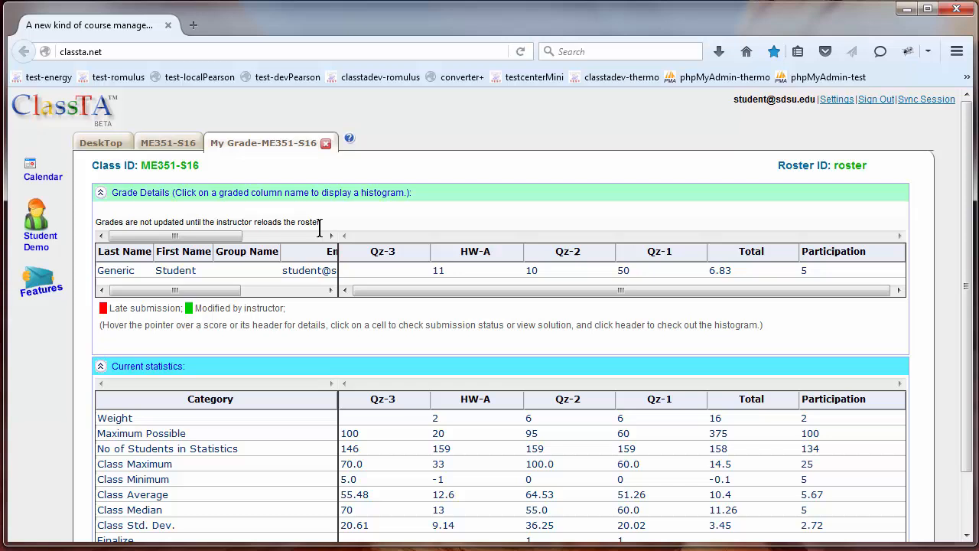
mouse_move(382, 254)
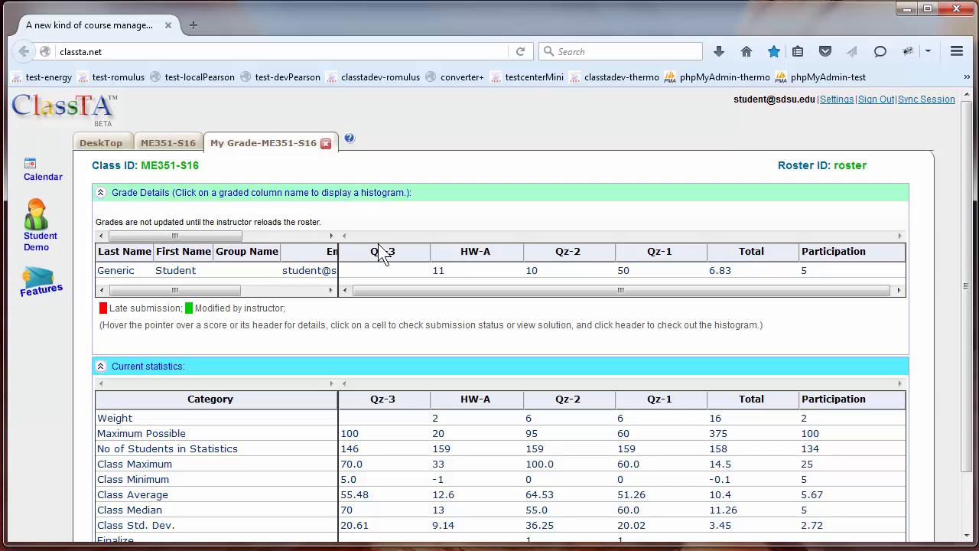
mouse_move(382, 251)
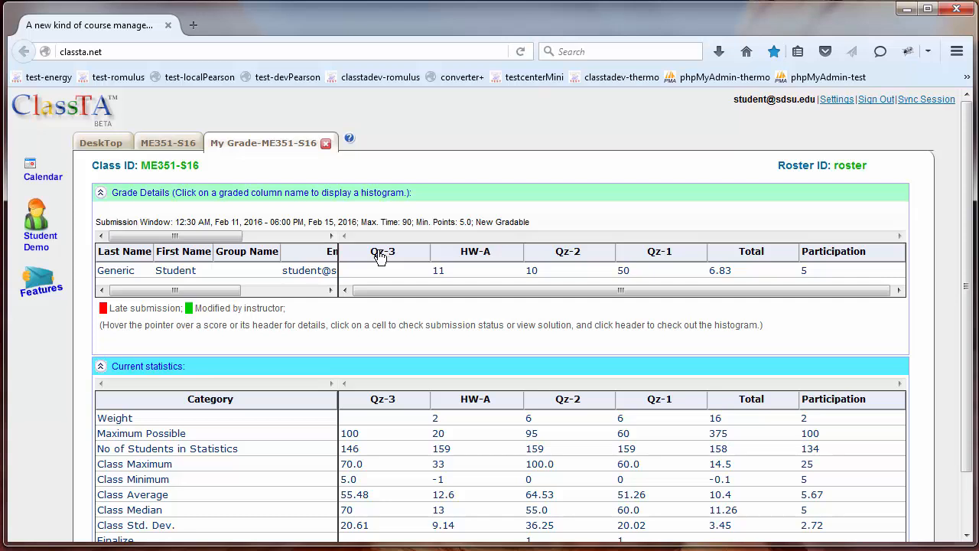
left_click(325, 143)
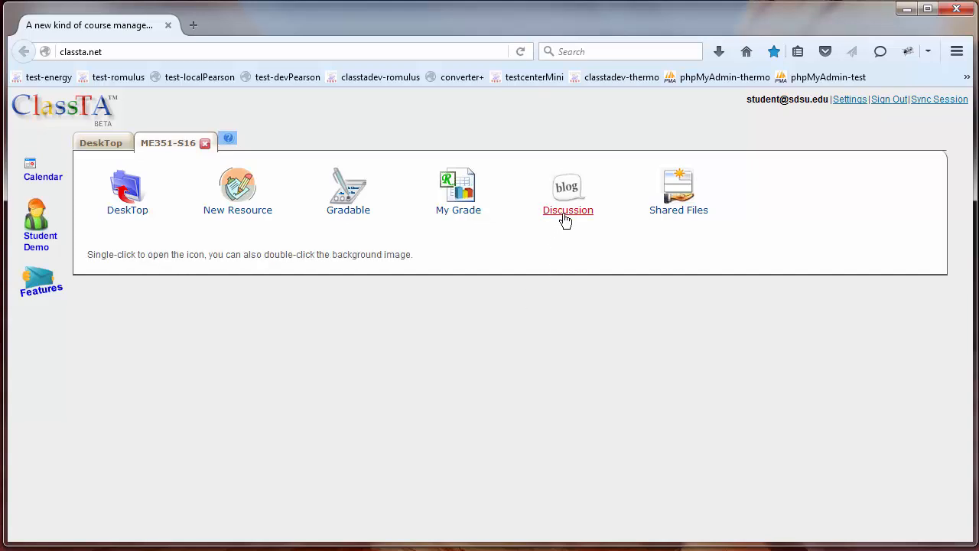
left_click(567, 189)
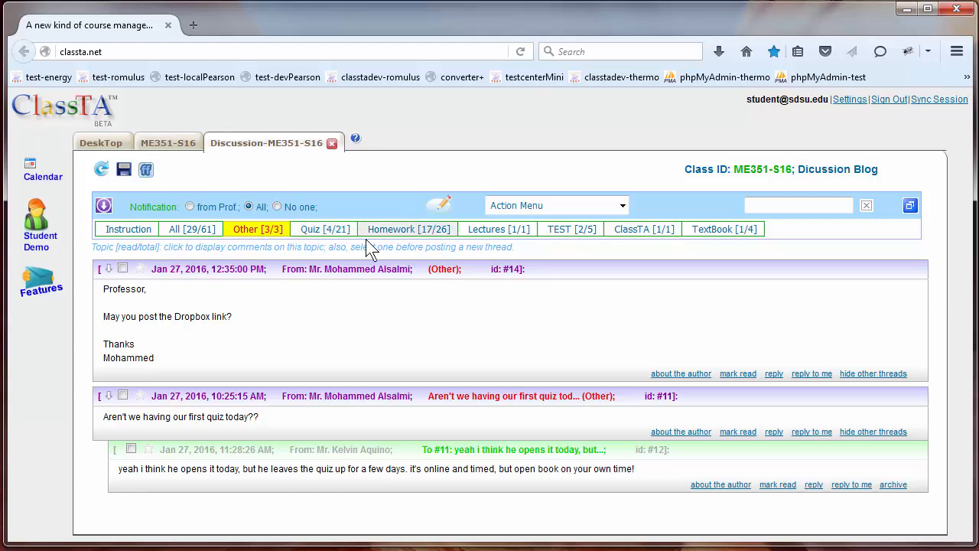
left_click(324, 228)
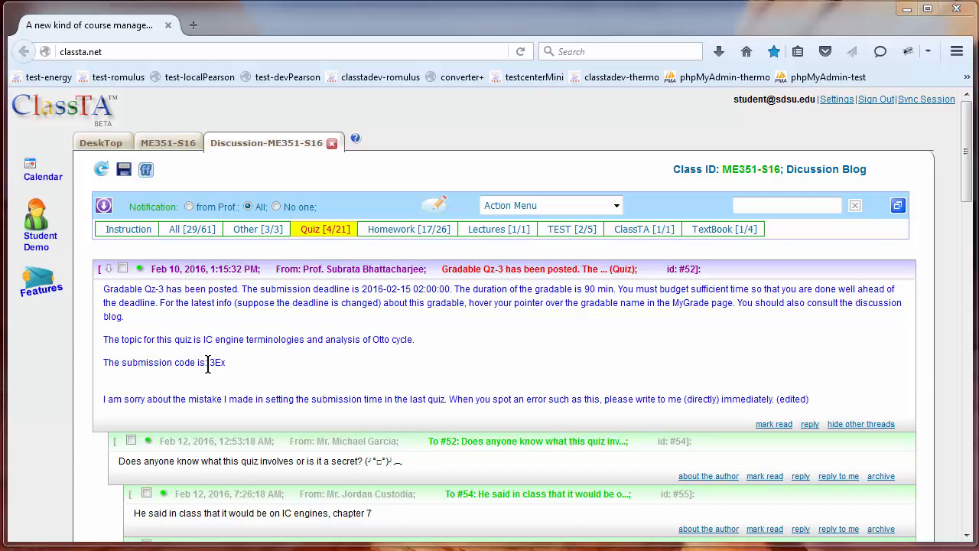
double_click(217, 362)
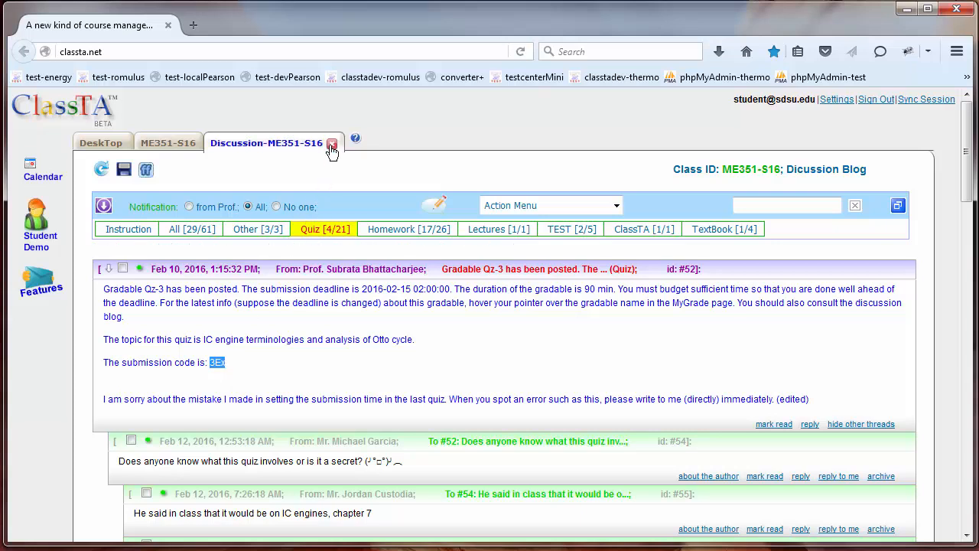
left_click(332, 143)
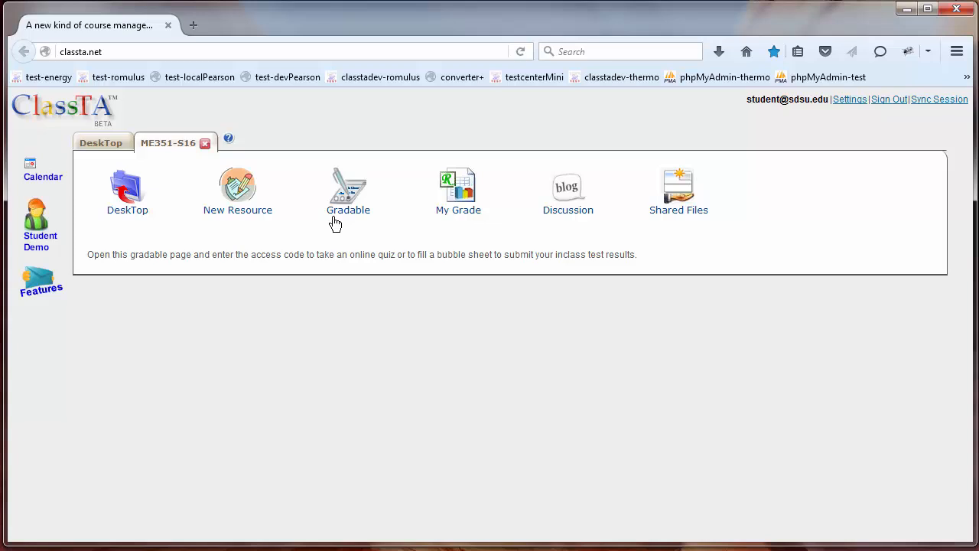
- Enter gradable code 3Ex, check its status, and confirm starting the timed Qz-3 quiz
left_click(348, 189)
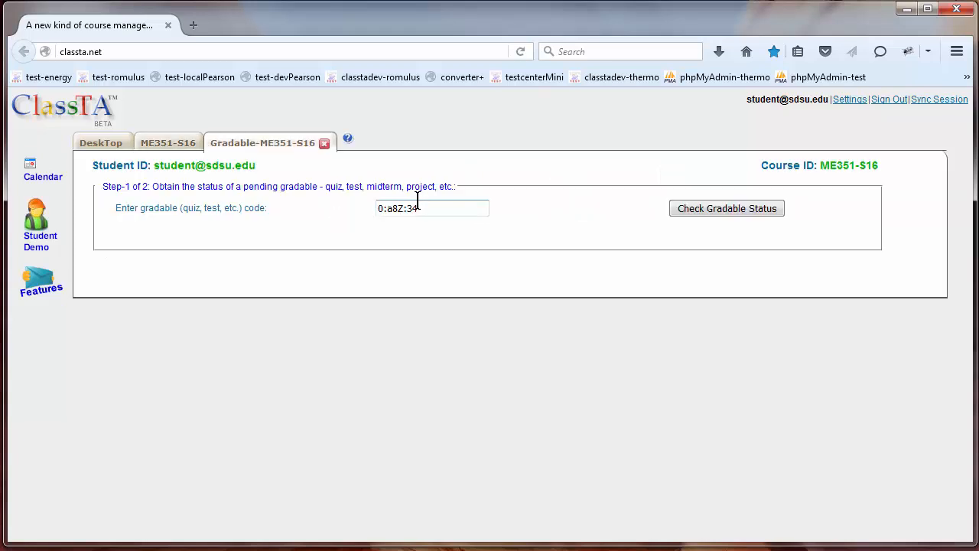
type("3Ex")
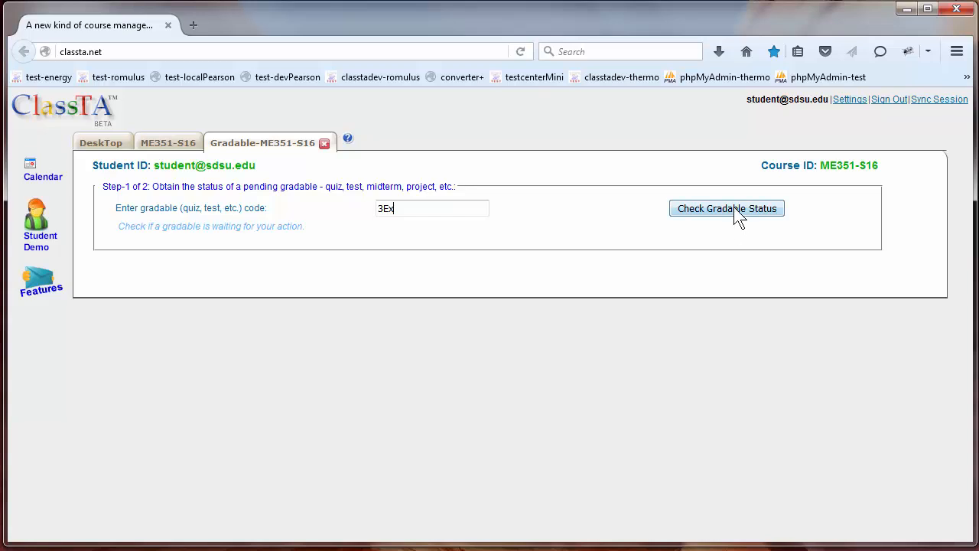
left_click(726, 208)
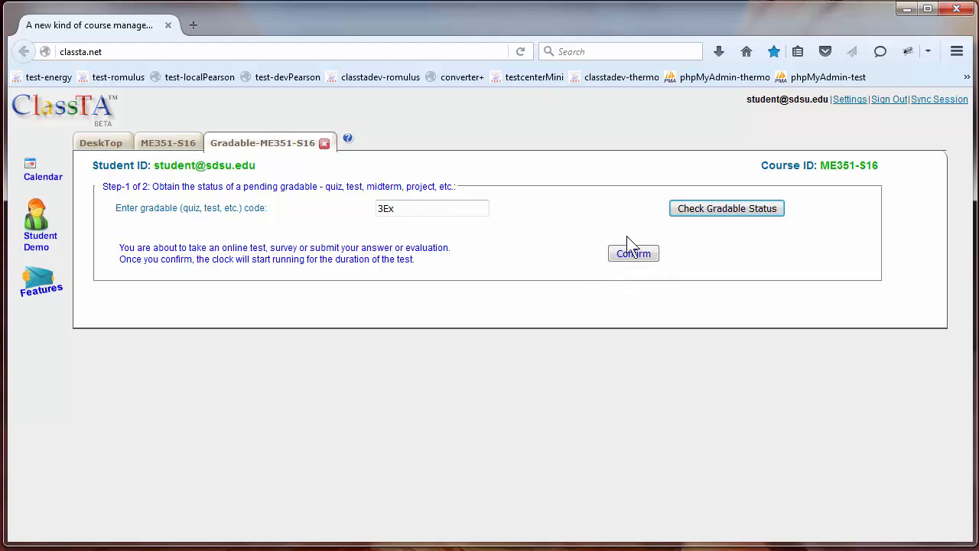
mouse_move(664, 237)
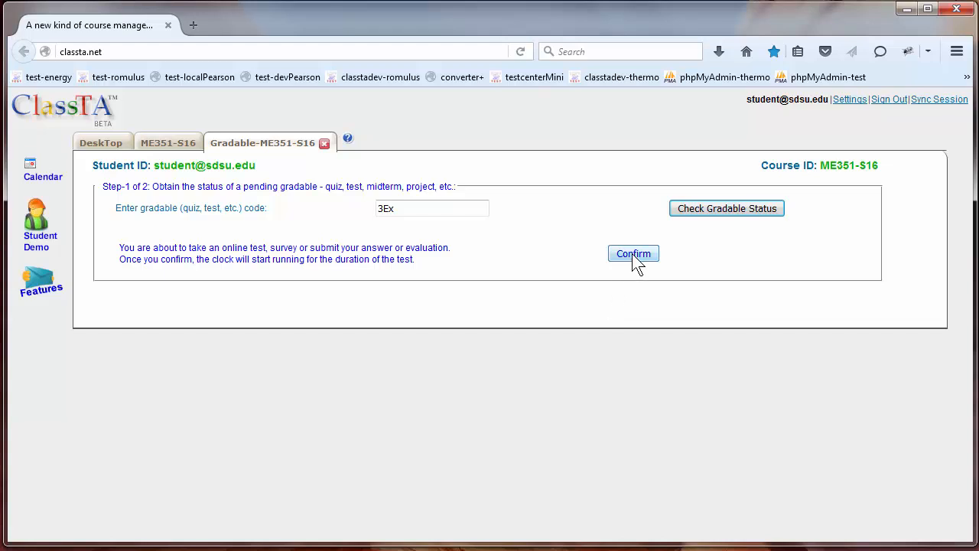
left_click(633, 253)
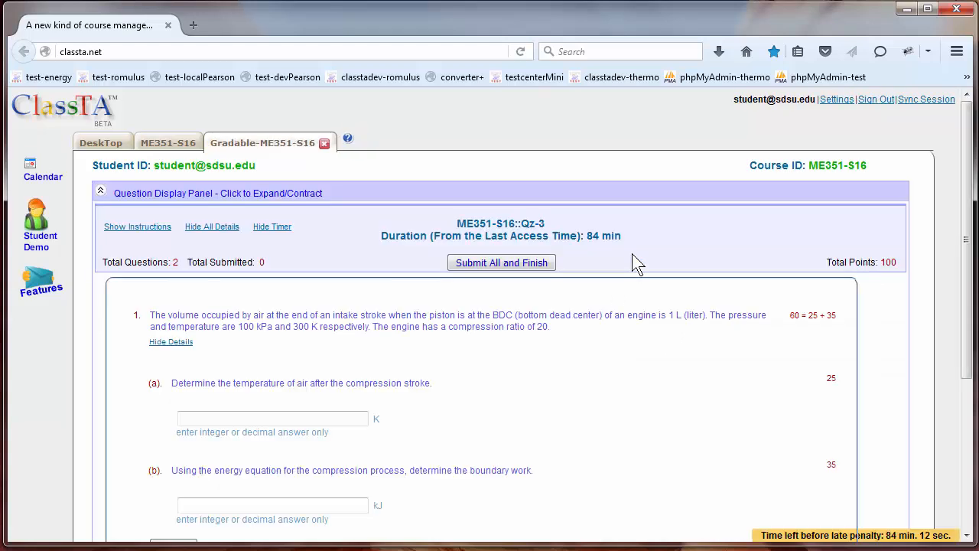
mouse_move(817, 488)
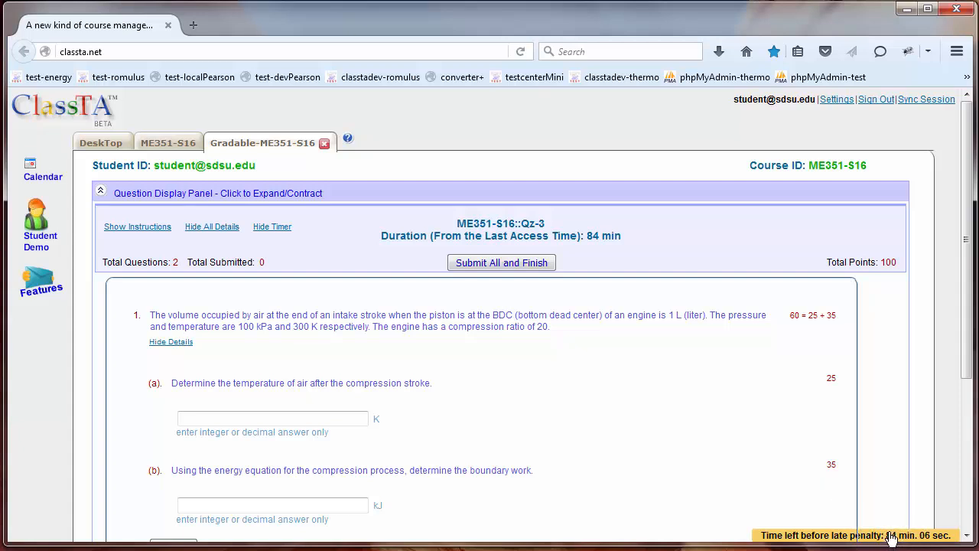
mouse_move(895, 457)
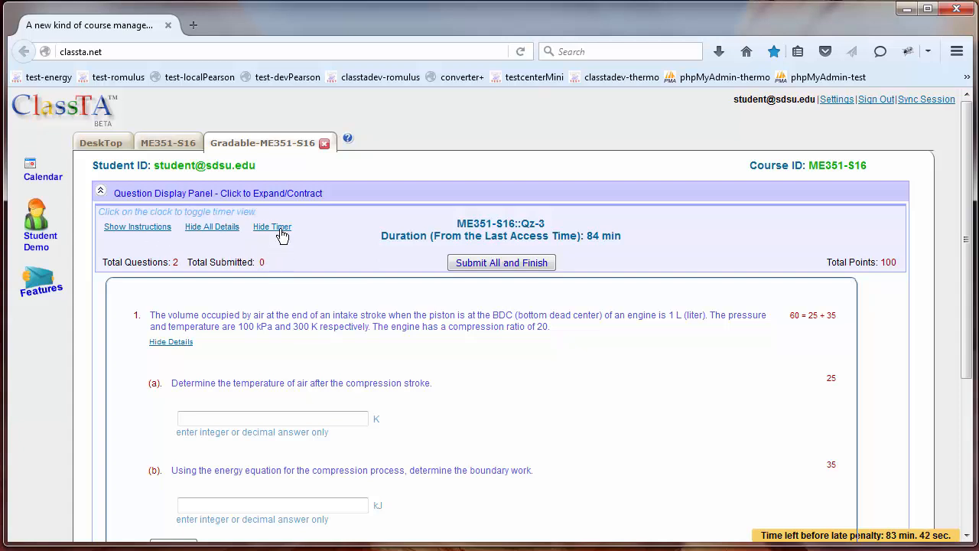
- Hide the Qz-3 countdown timer and scroll down to the questions
left_click(271, 227)
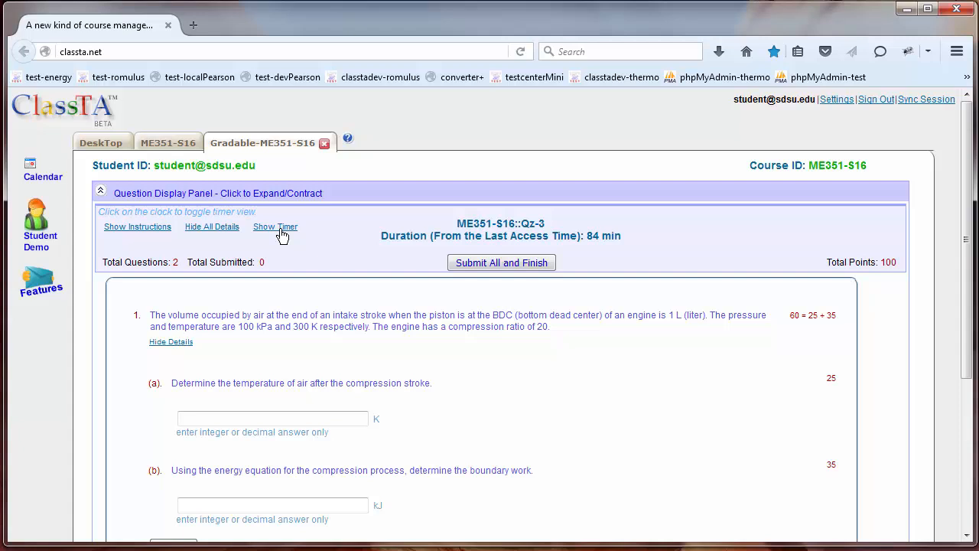
scroll("down", 3)
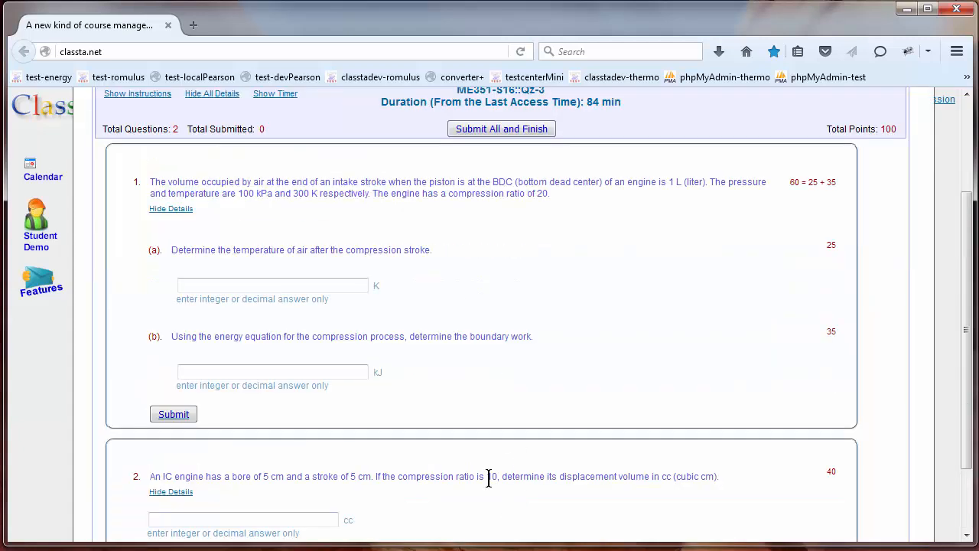
mouse_move(726, 226)
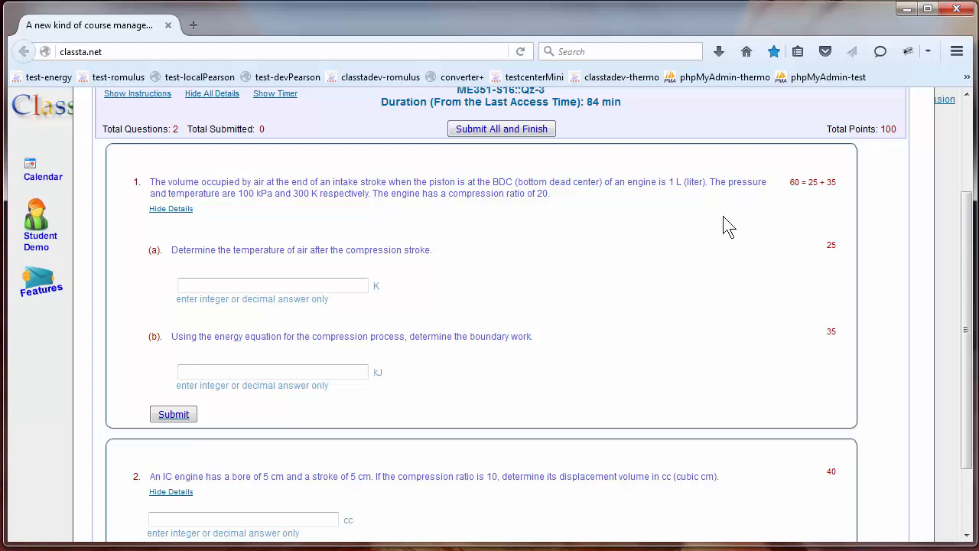
mouse_move(633, 251)
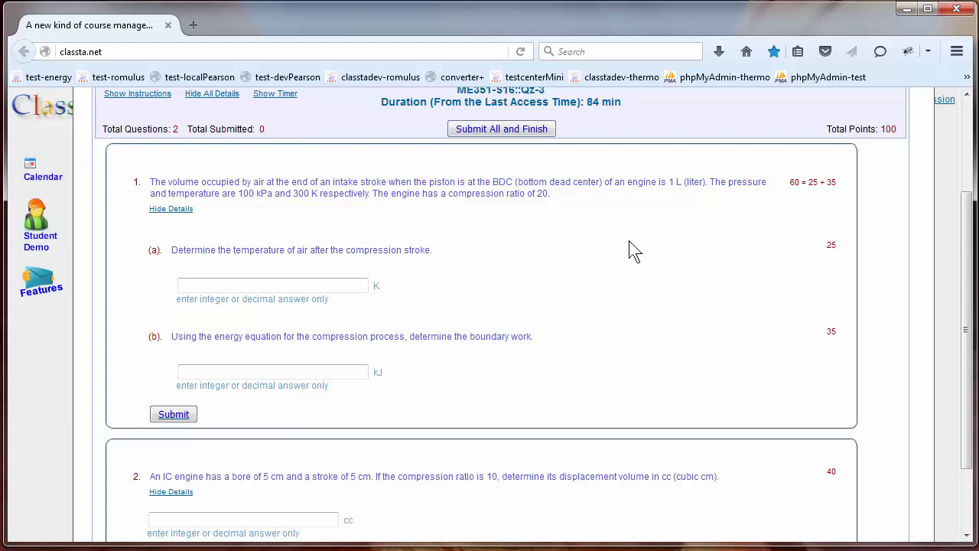
- Enter 1000 K for part (a) and -0.6 kJ for part (b), then submit
left_click(272, 285)
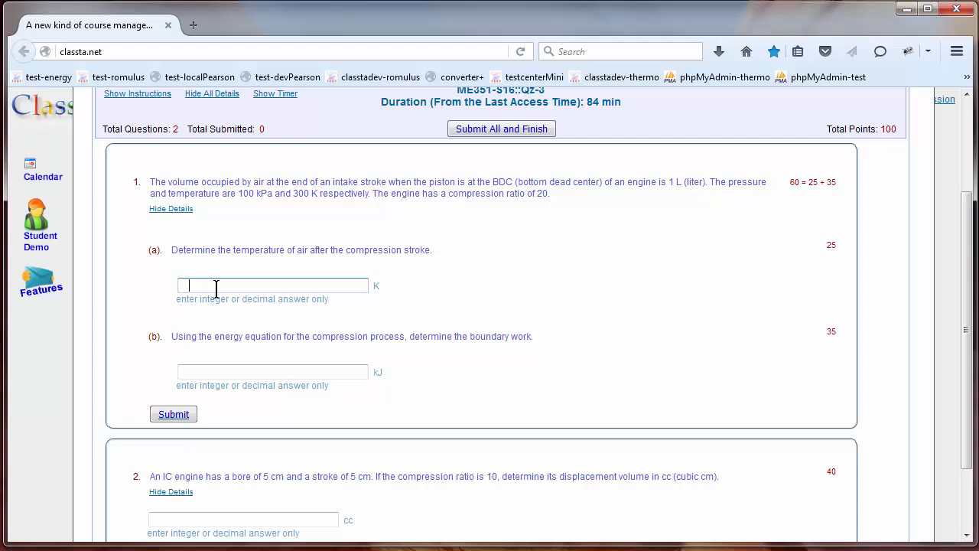
type("1000")
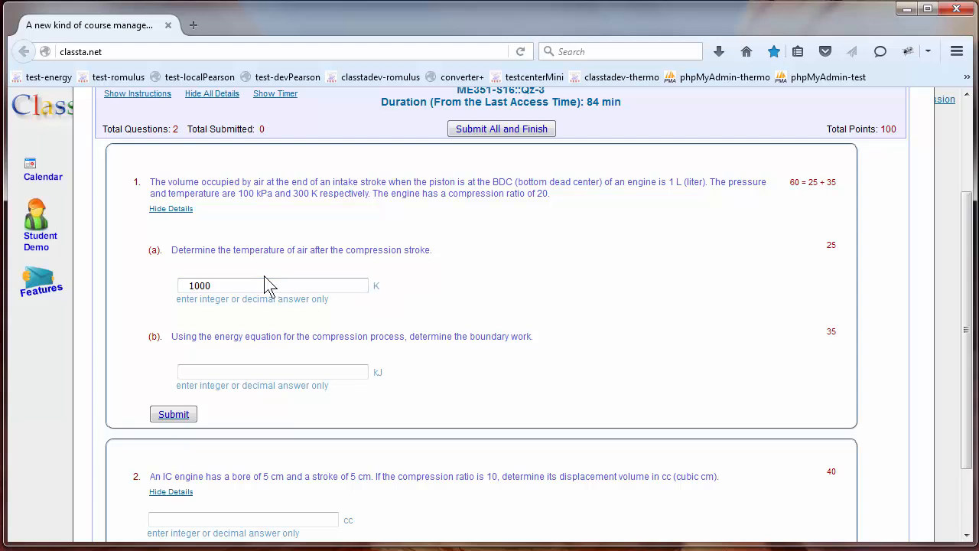
left_click(272, 372)
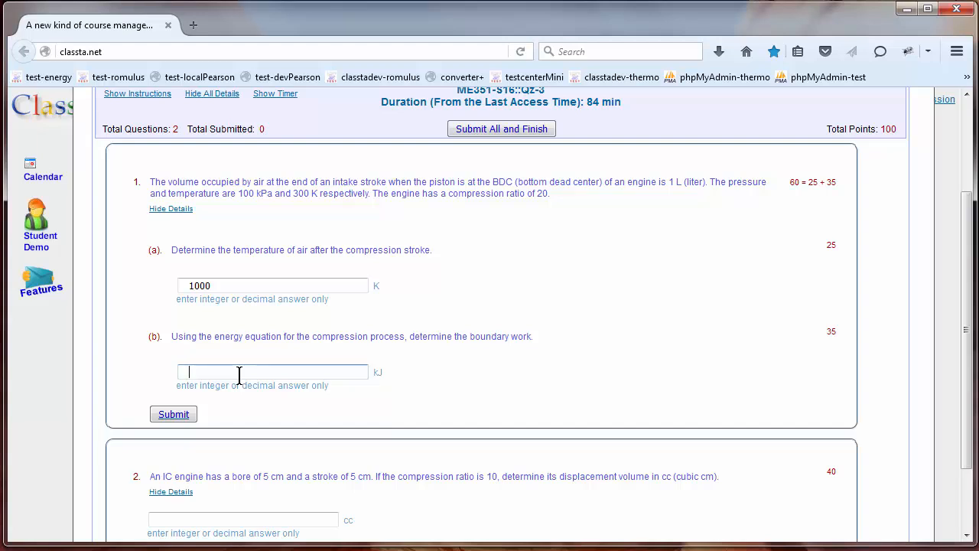
type("-")
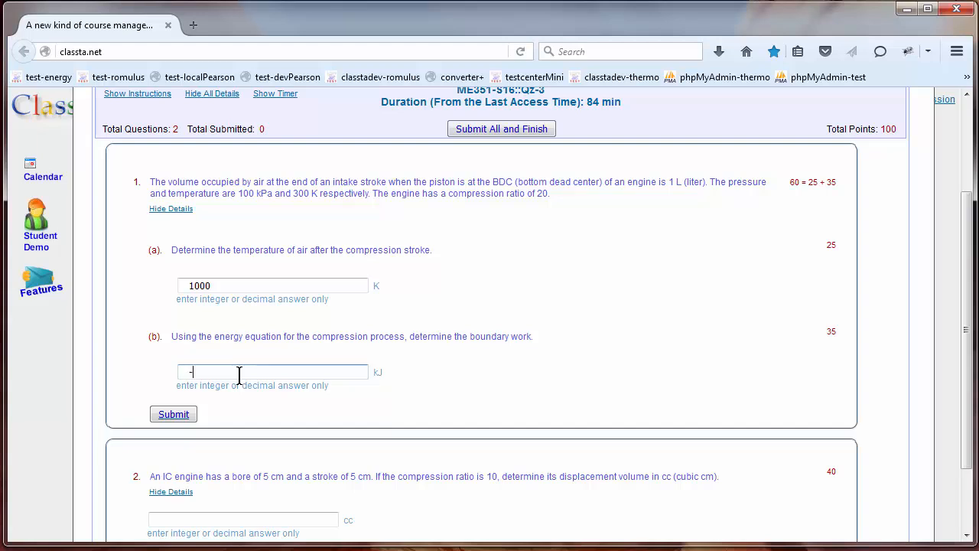
type("0.6")
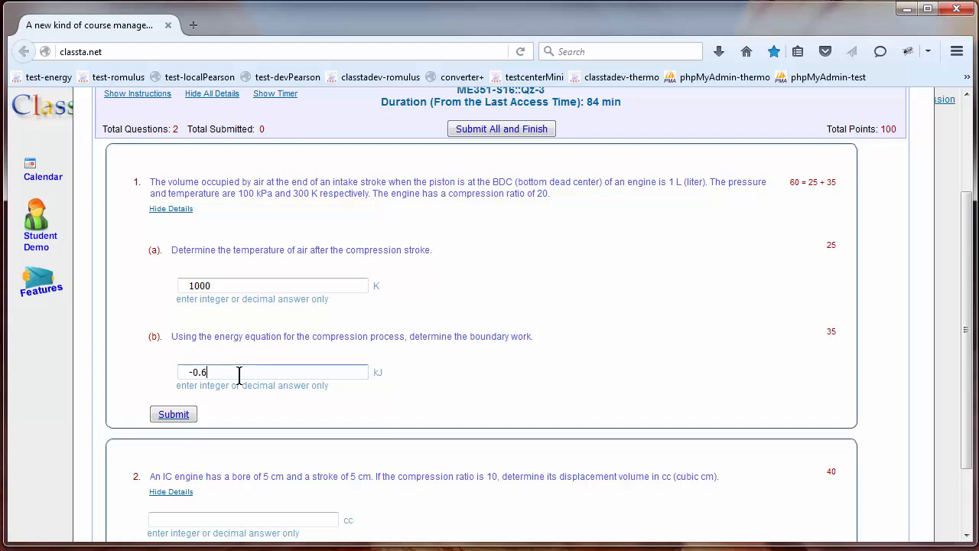
mouse_move(409, 400)
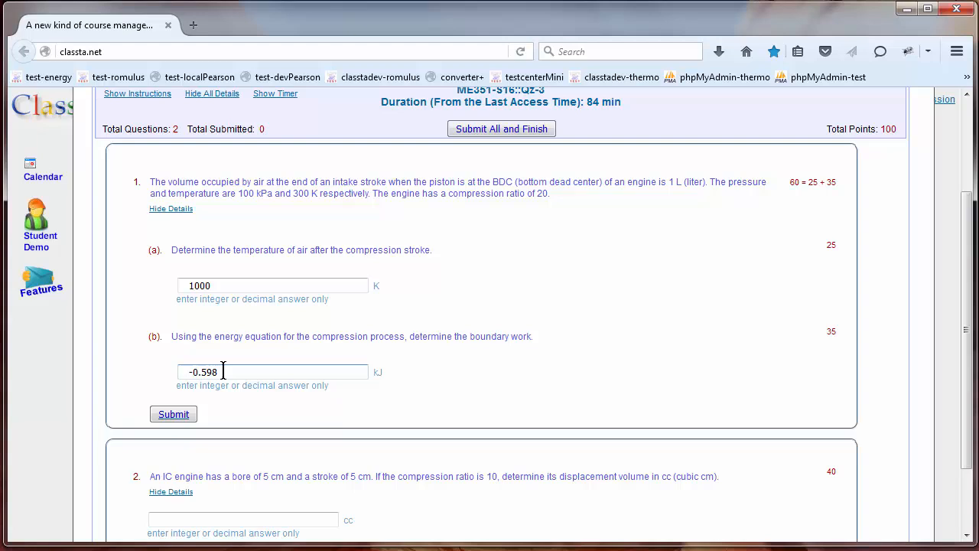
key("Backspace")
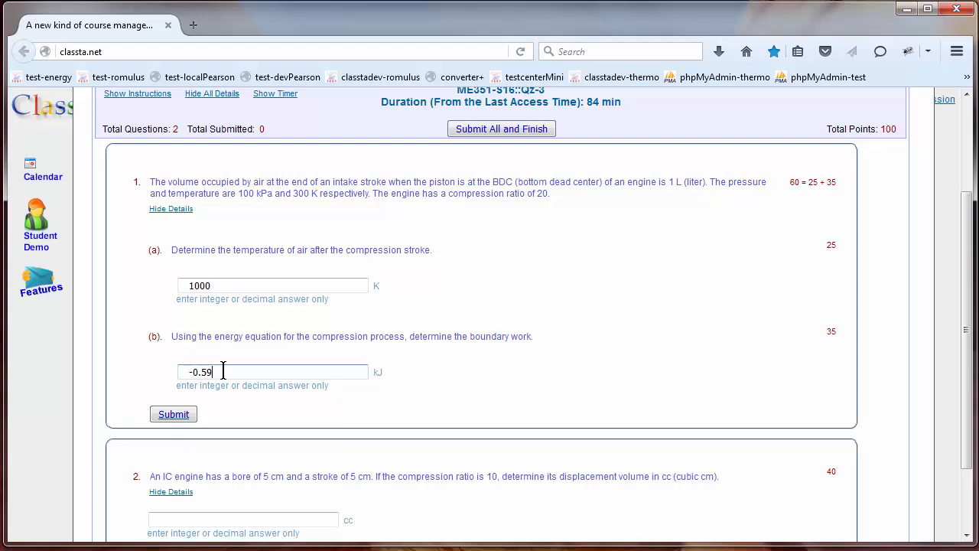
key("Backspace")
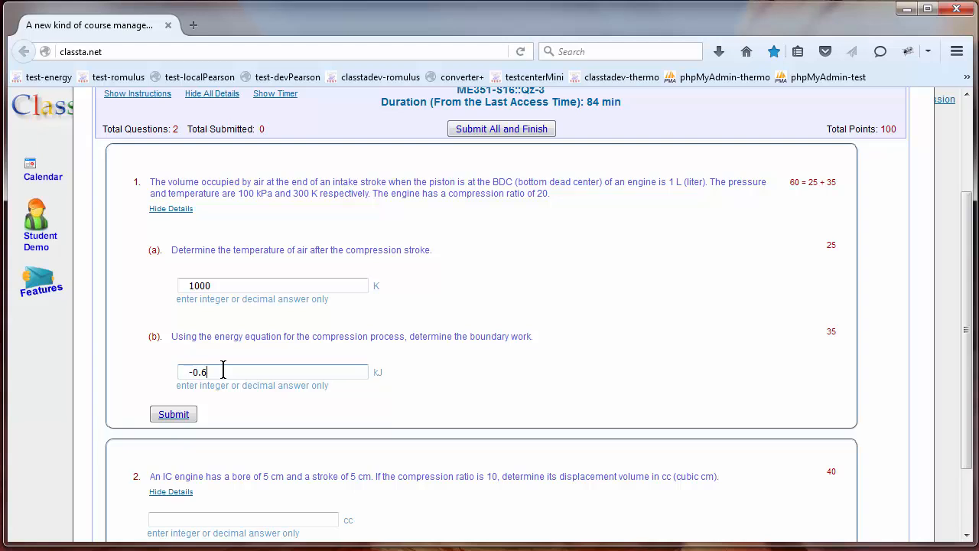
left_click(173, 414)
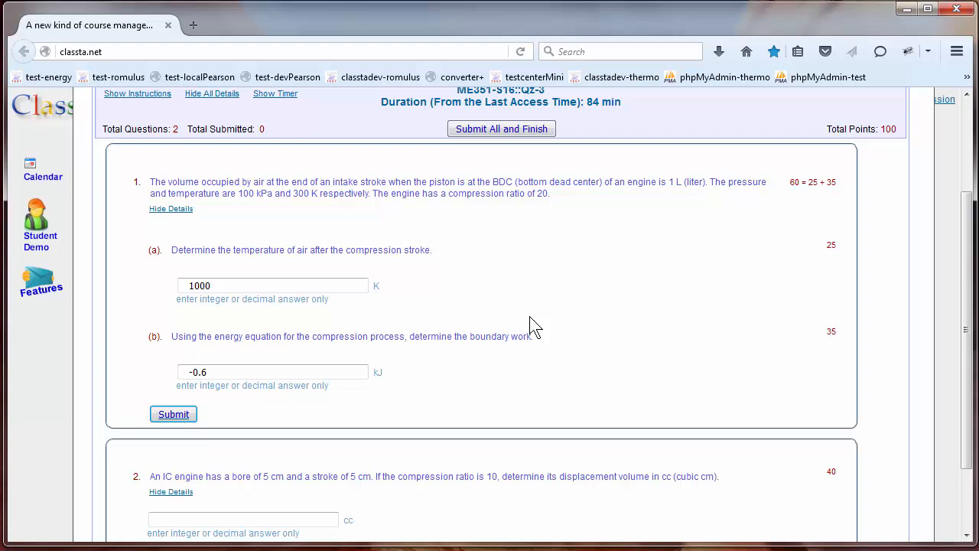
- Confirm question 1, then enter '100. 5' cc for question 2 and submit
left_click(173, 413)
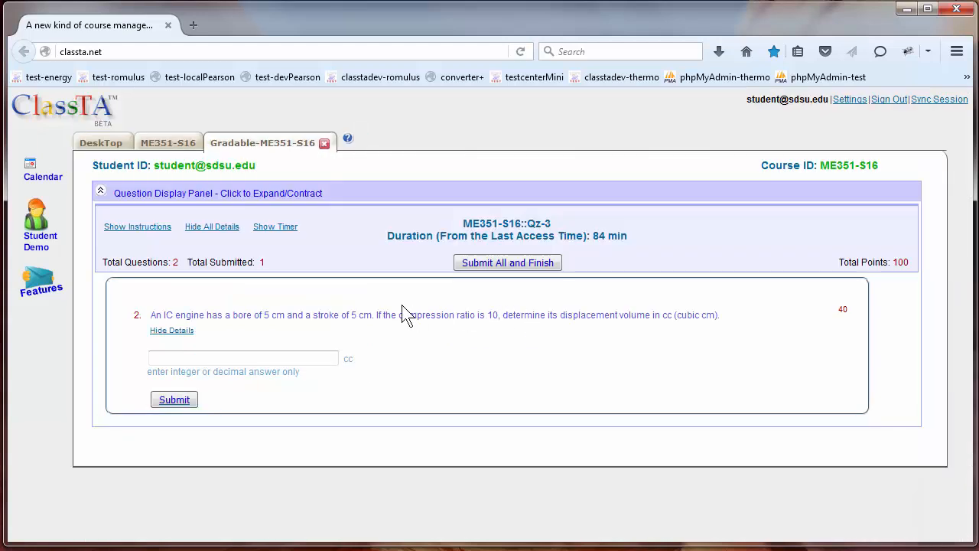
mouse_move(627, 311)
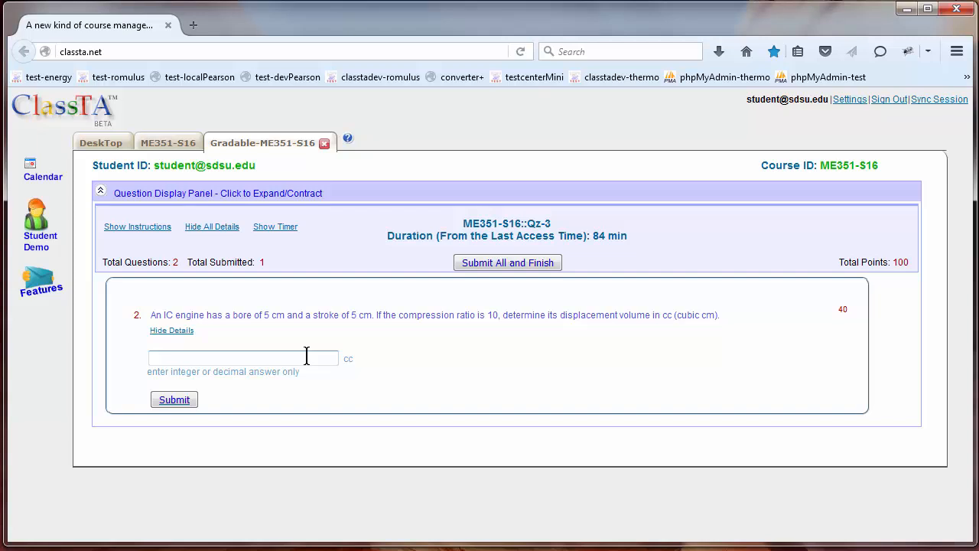
type("1")
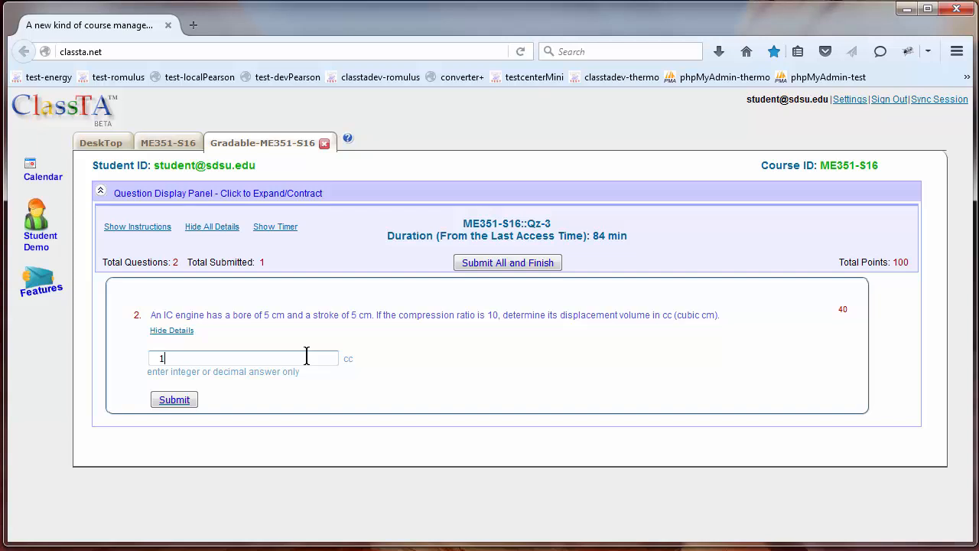
type("00.5")
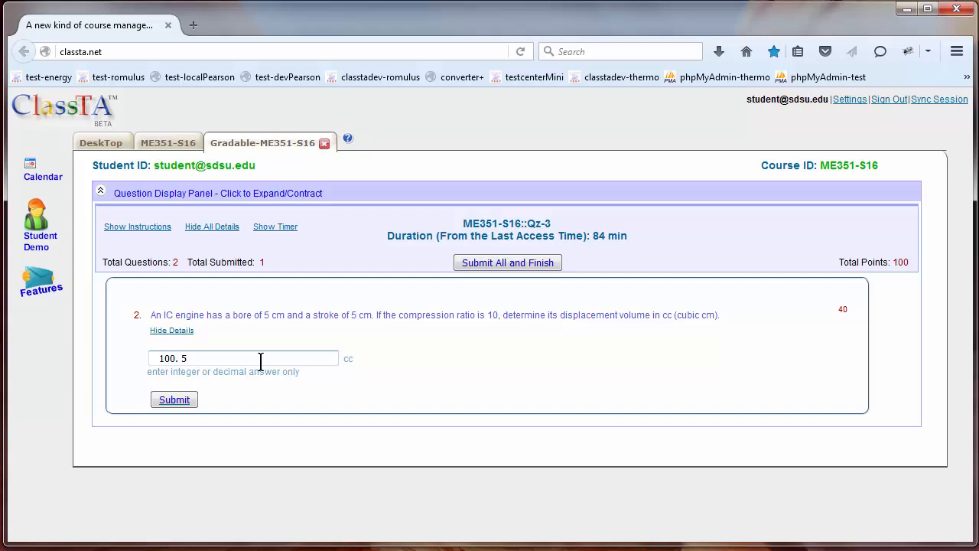
left_click(173, 400)
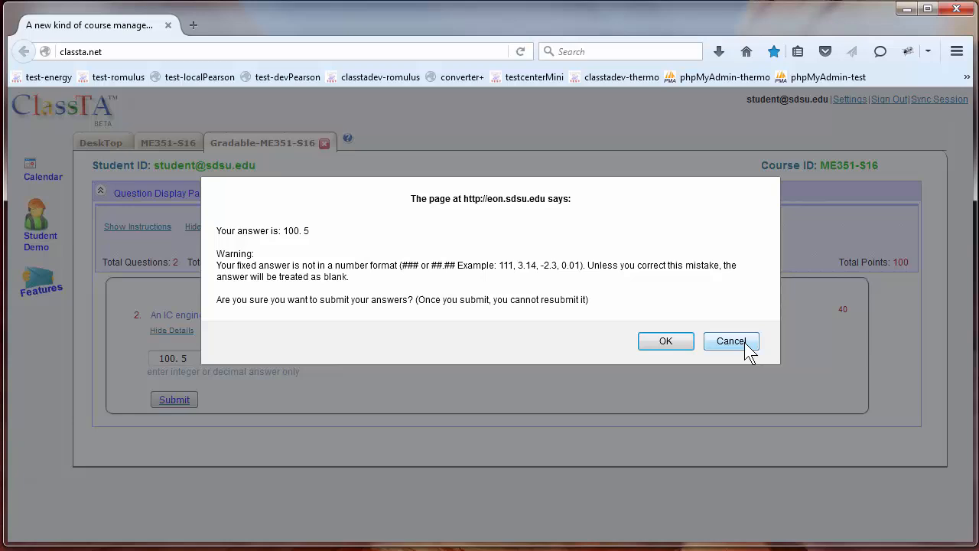
- Cancel the number-format warning and click into question 2's answer box to edit it
left_click(730, 341)
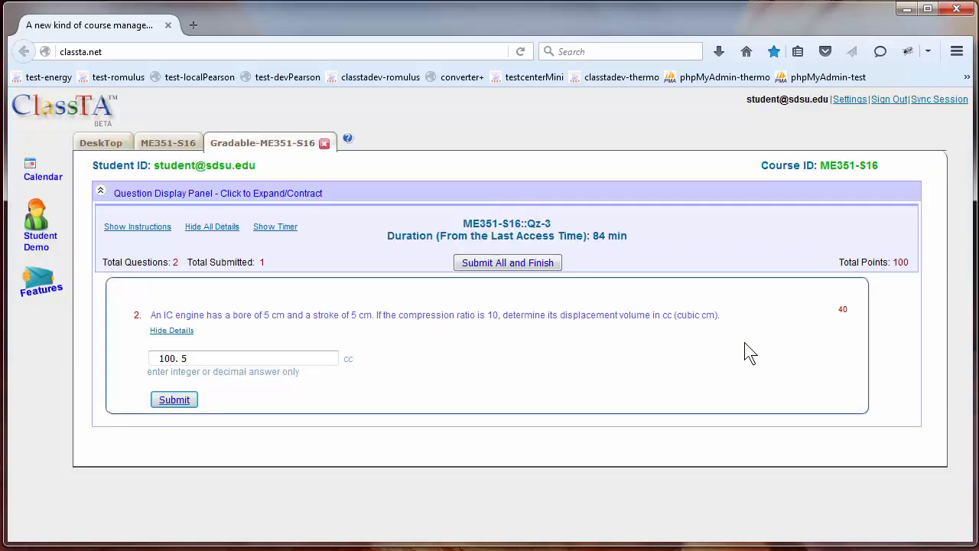
left_click(183, 358)
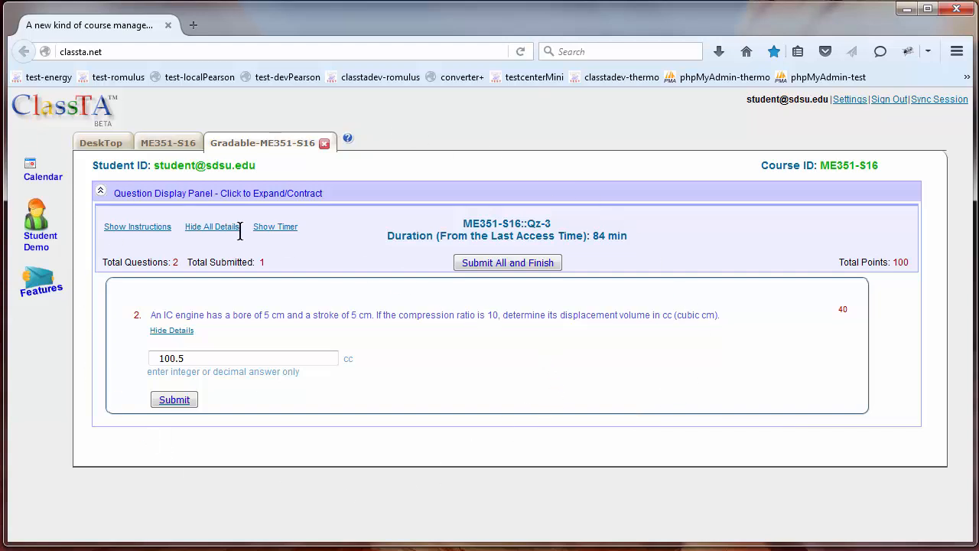
mouse_move(496, 386)
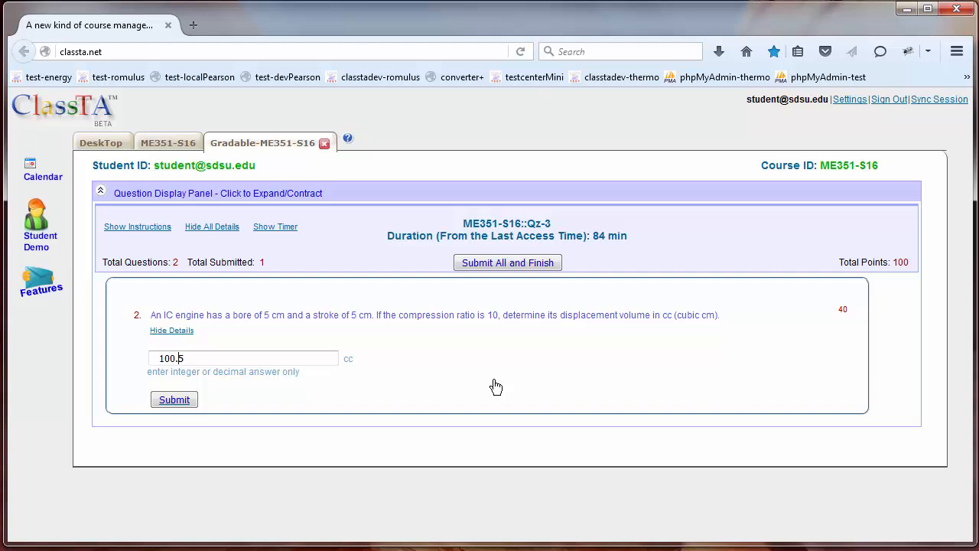
mouse_move(502, 386)
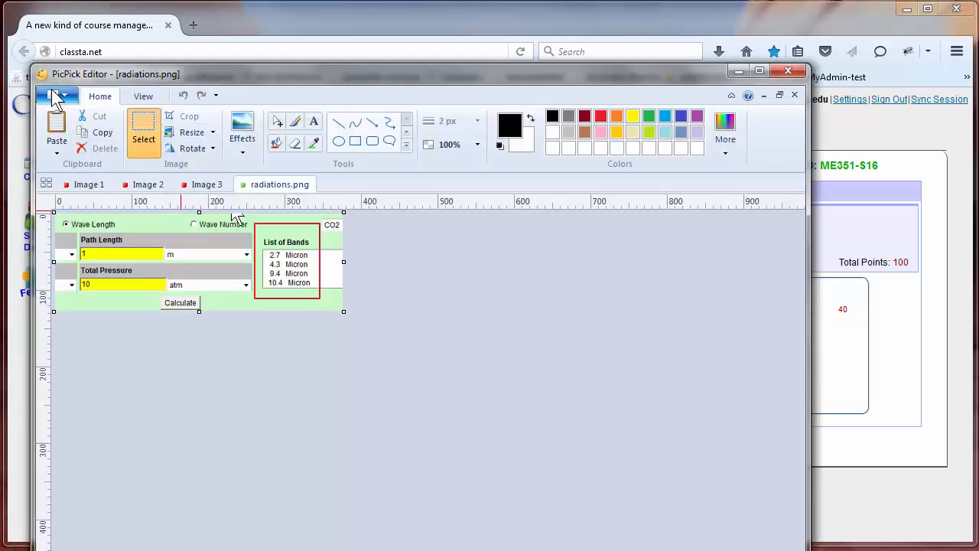
left_click(55, 95)
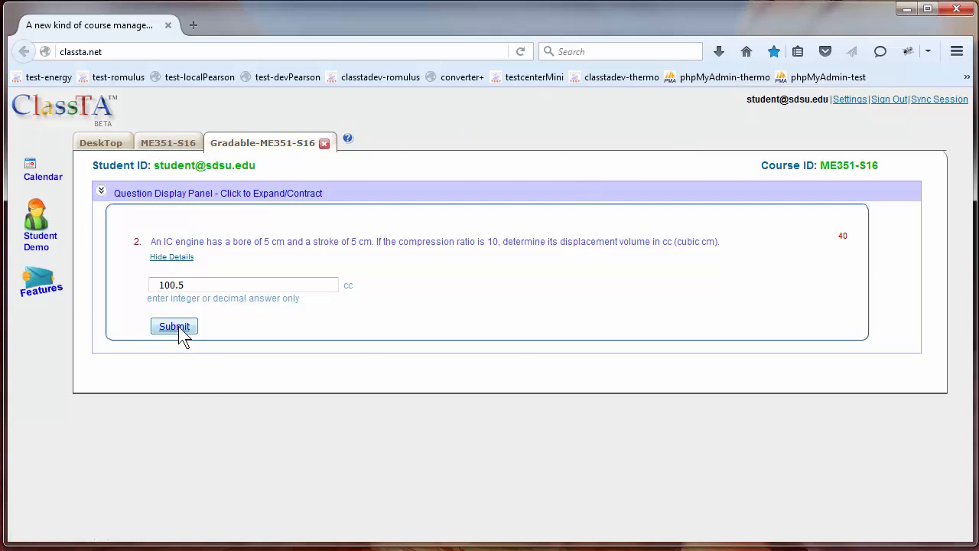
- Submit question 2's 100.5 cc answer and confirm with OK
left_click(174, 326)
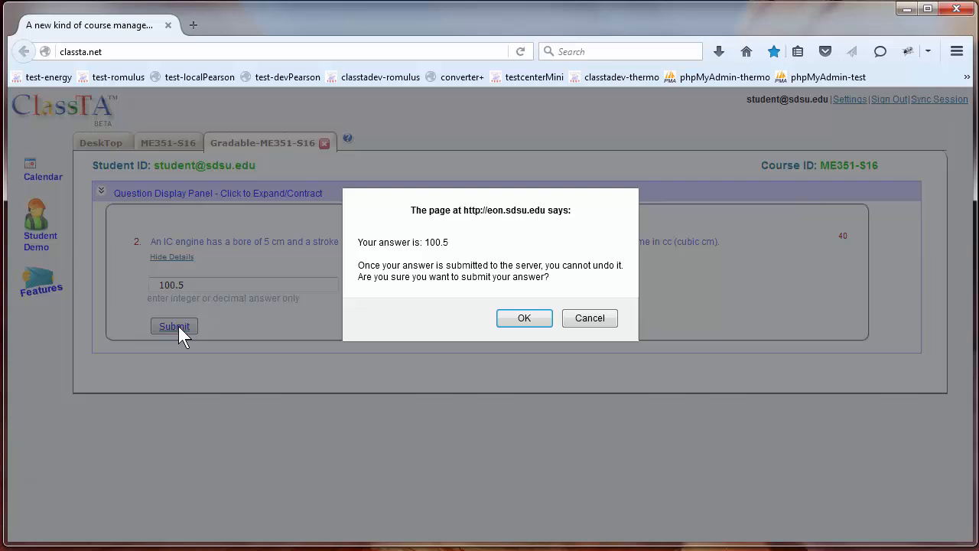
mouse_move(524, 318)
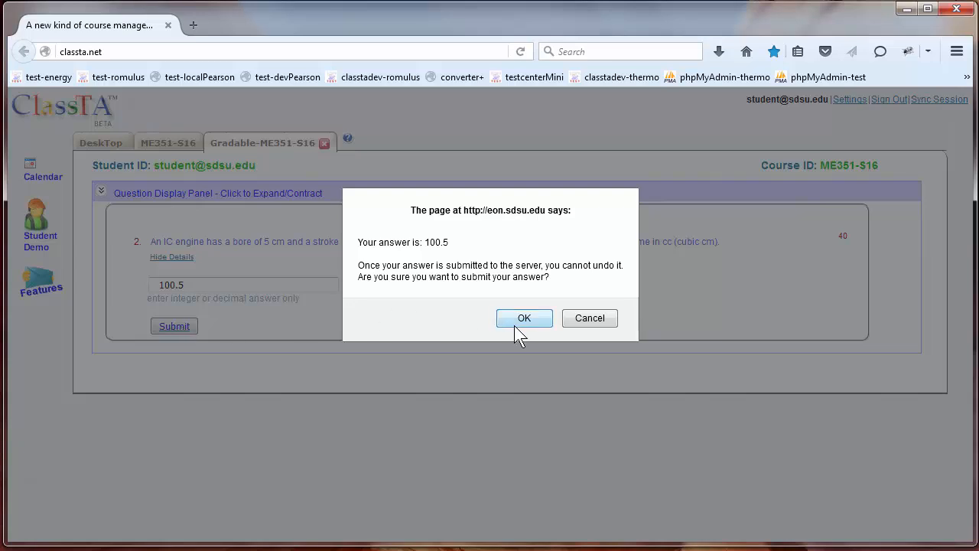
left_click(524, 318)
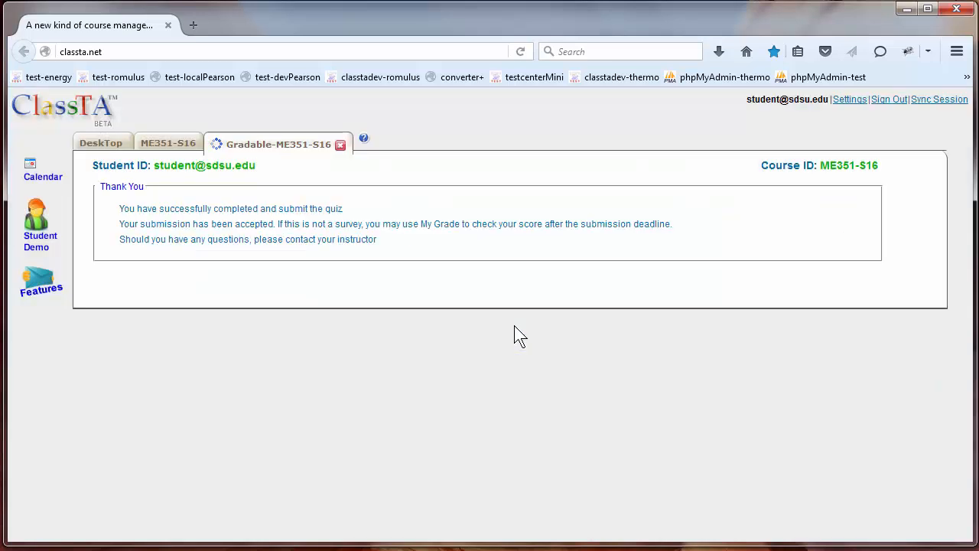